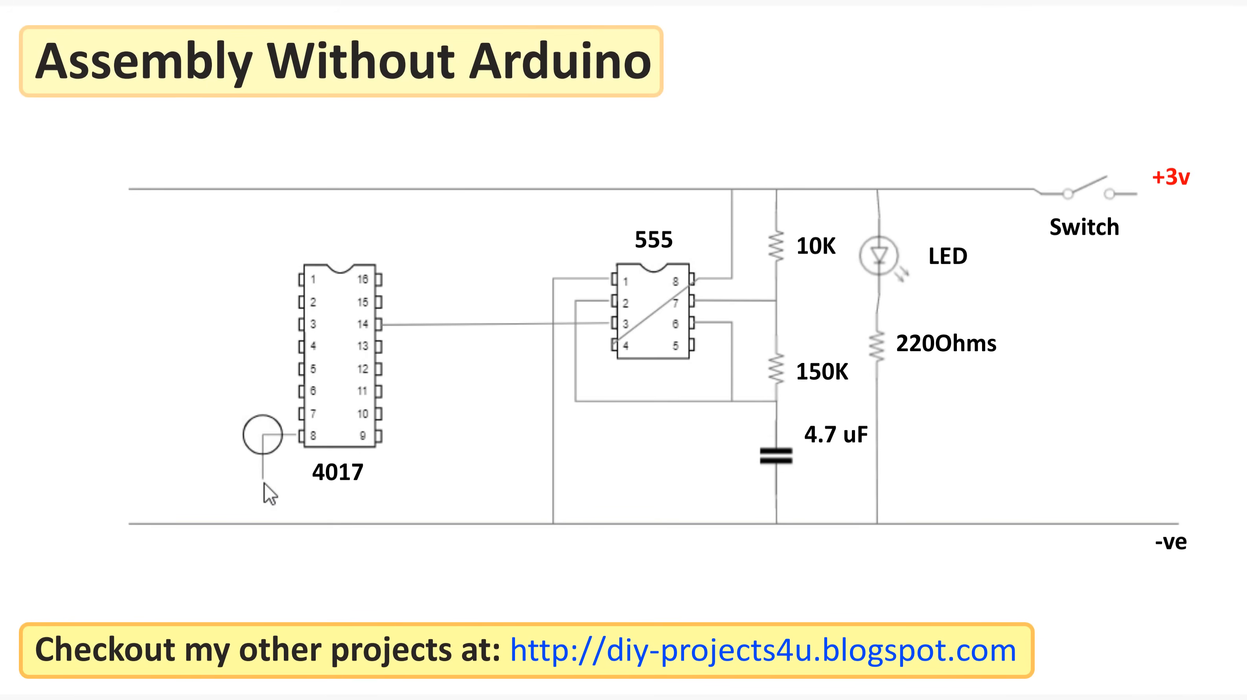
Step: Show the LED array slide with output 1 HIGH, then advance to the Arduino assembly slide
click(262, 523)
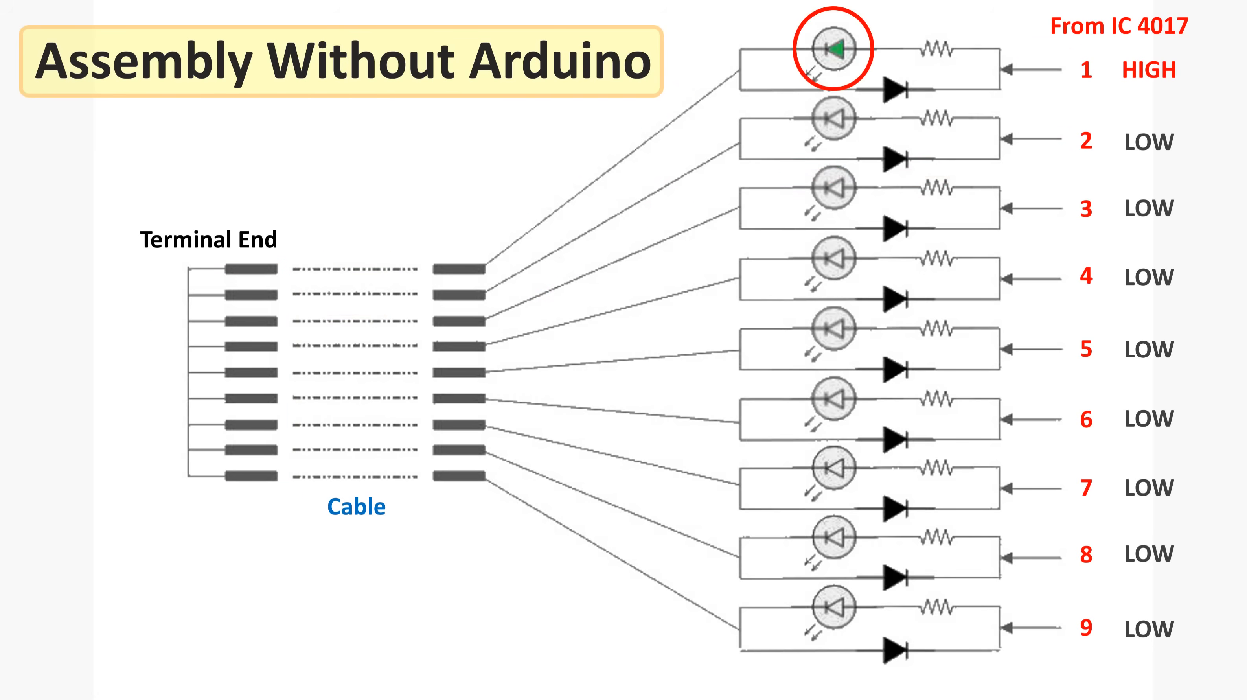
key(Right)
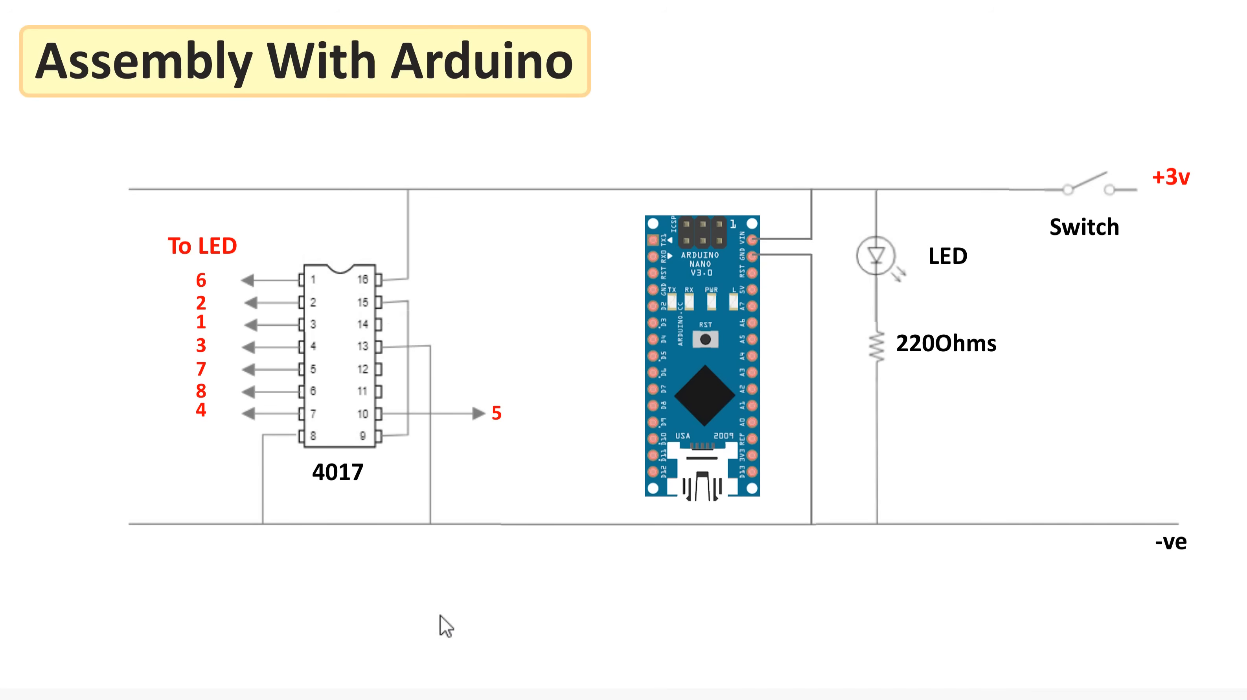
Step: Play the wiring animation linking 4017 pin 14 to the Arduino Nano
drag(388, 324, 648, 323)
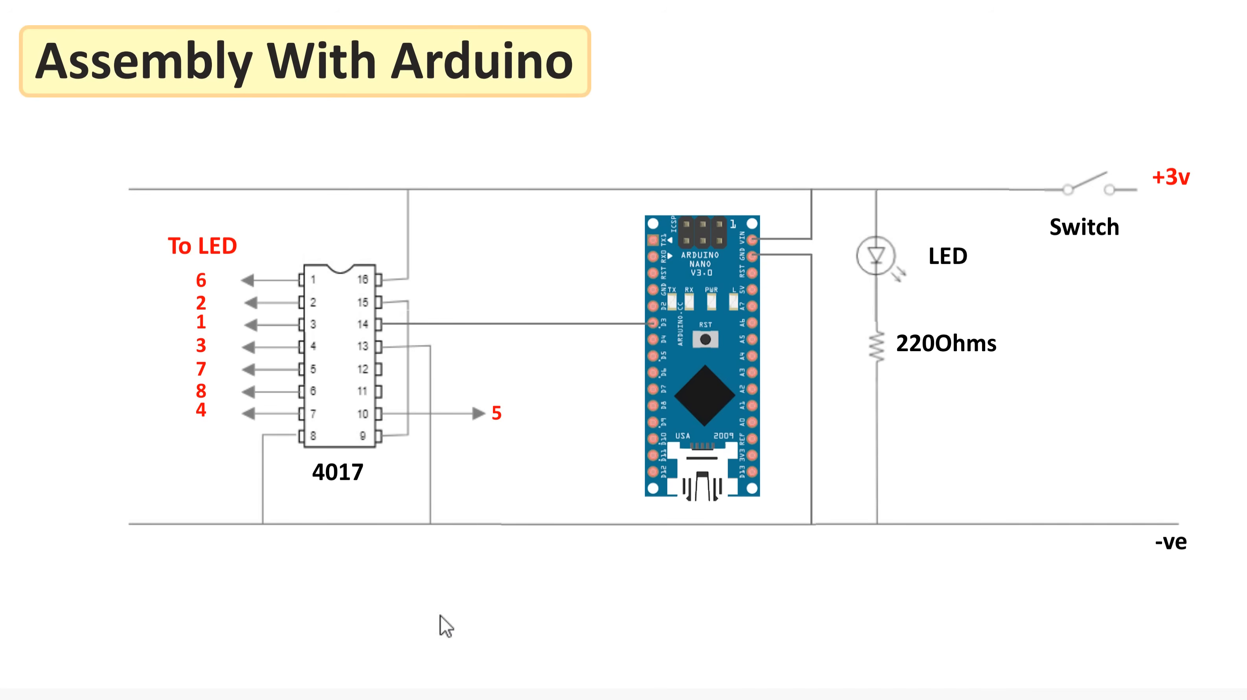